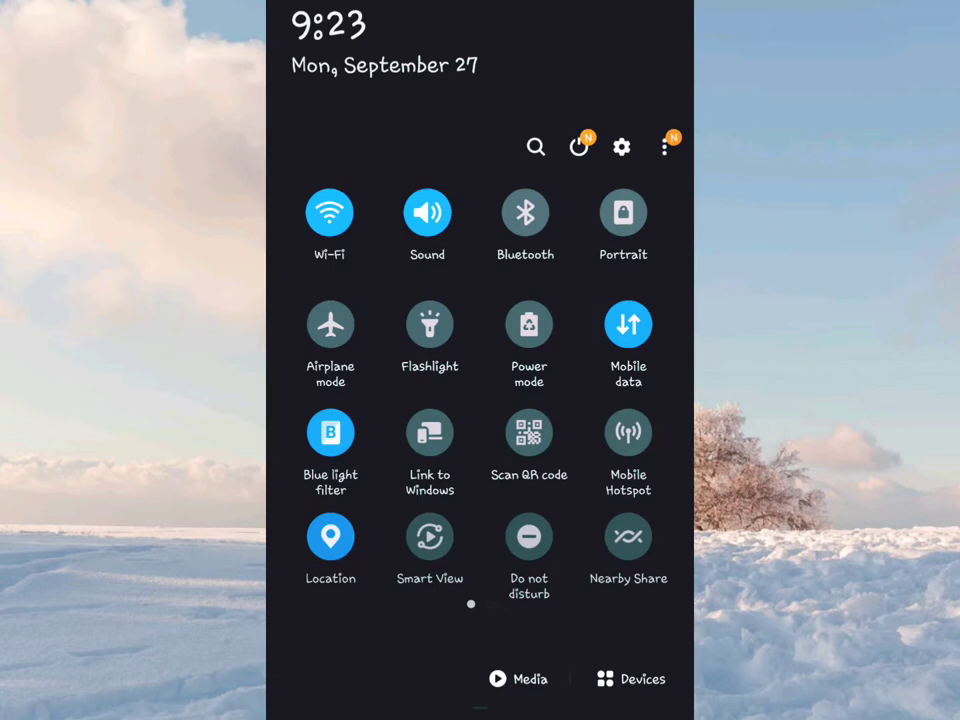
Reach the Access Point Names list showing the MTN, MTN Ghana MMS and mtn profiles
left_click(620, 148)
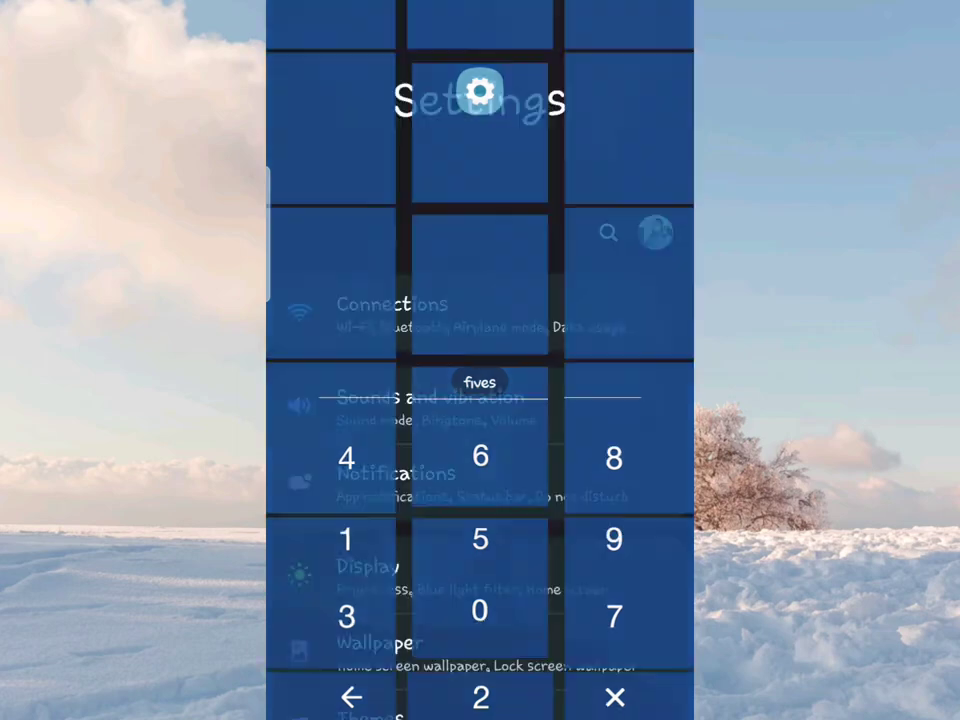
left_click(392, 304)
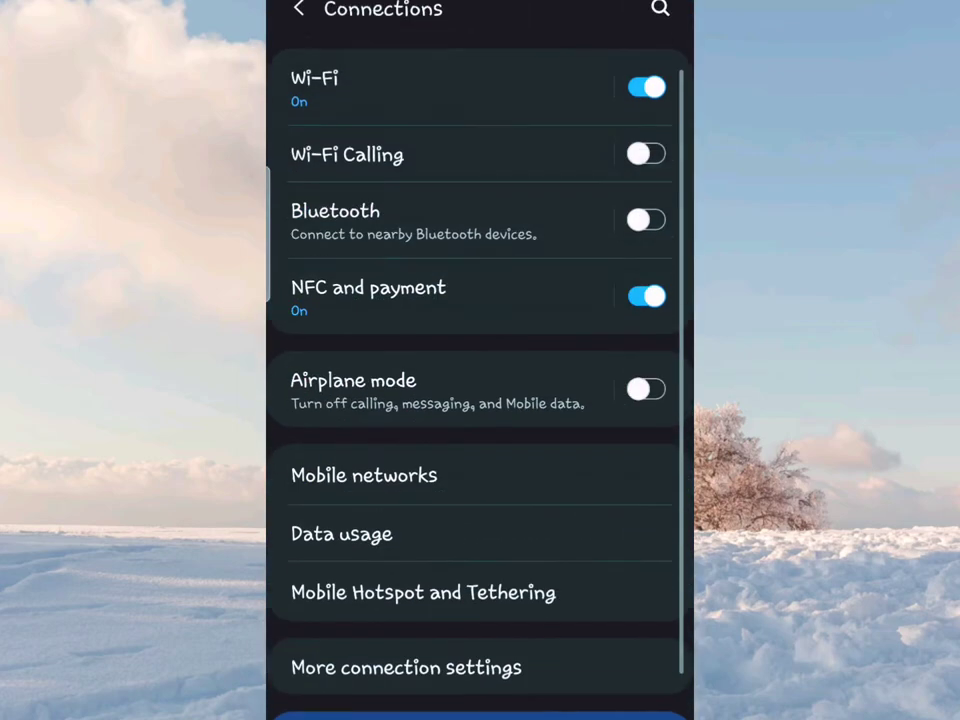
left_click(364, 476)
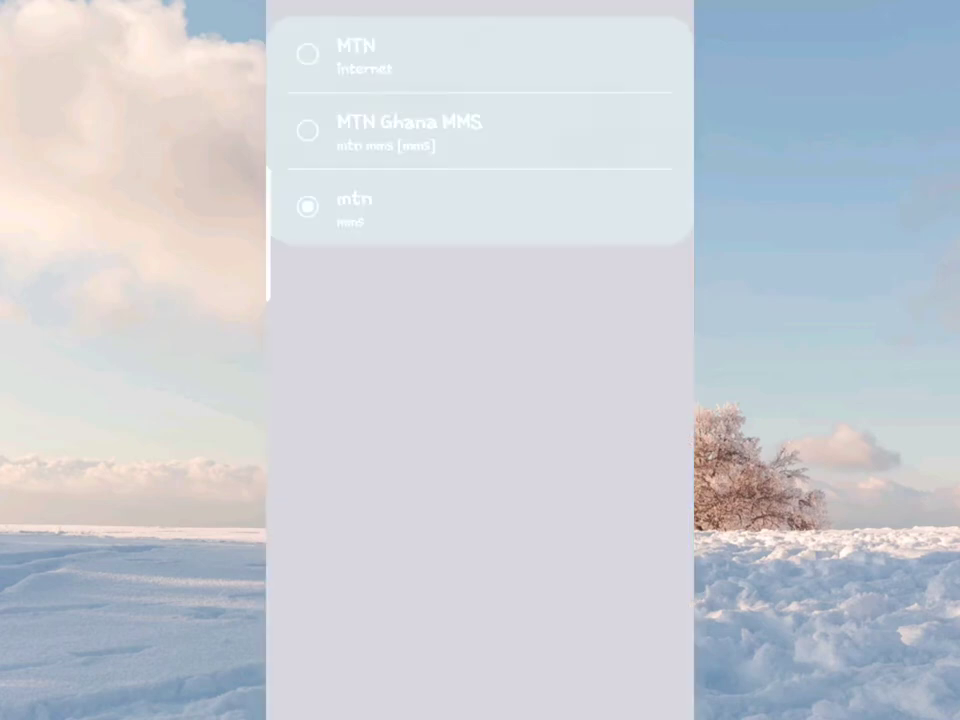
Create a new access point profile named 'mtn ghana' with APN 'mms' and save it
left_click(308, 206)
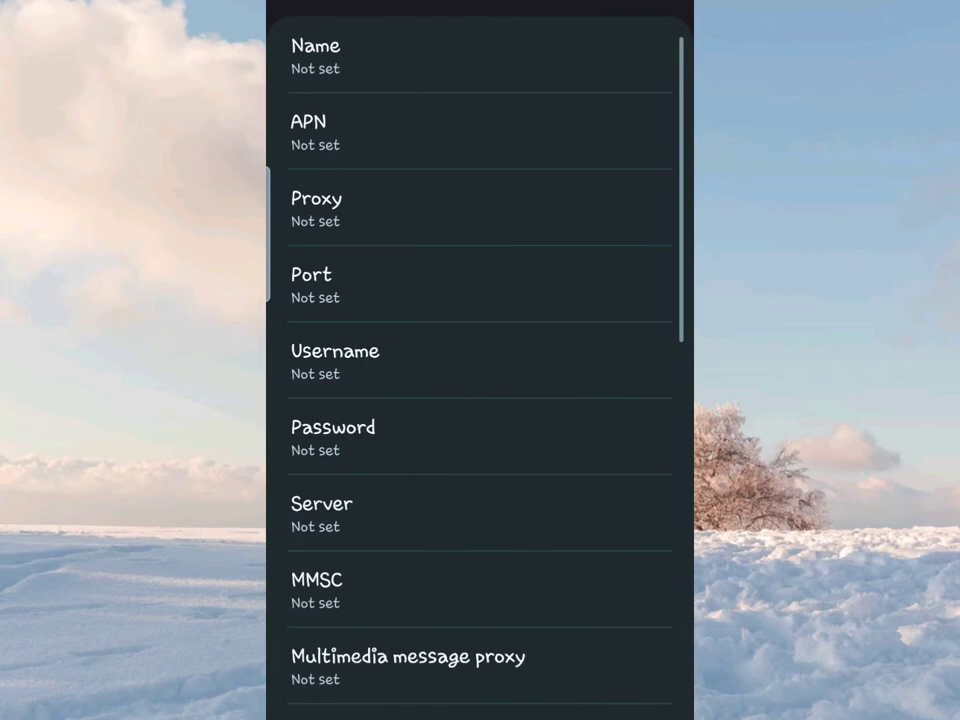
left_click(316, 56)
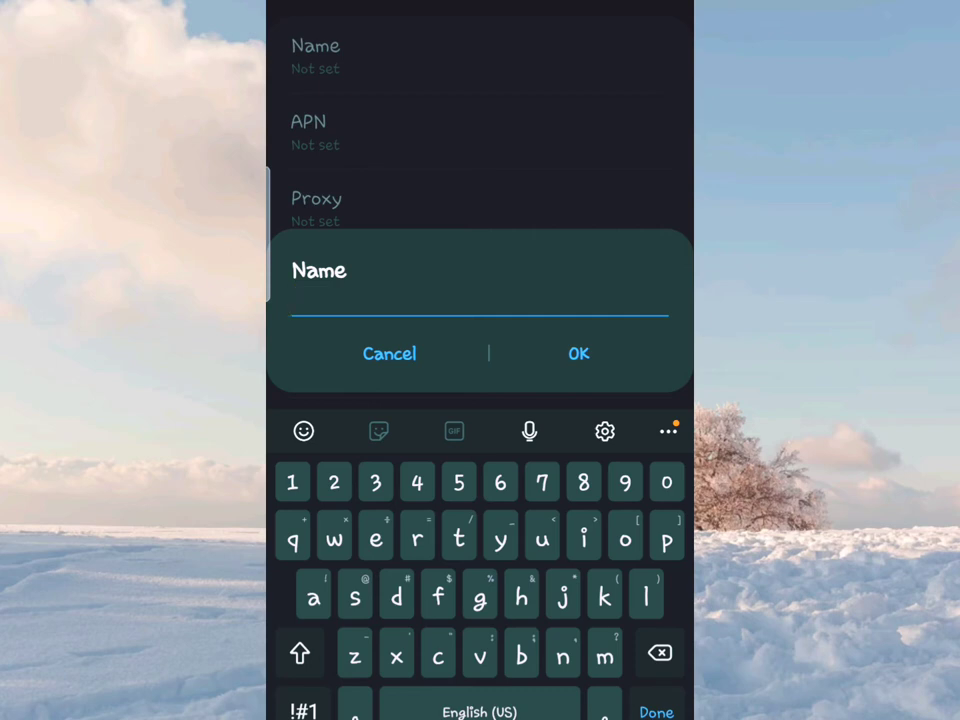
type("mtn")
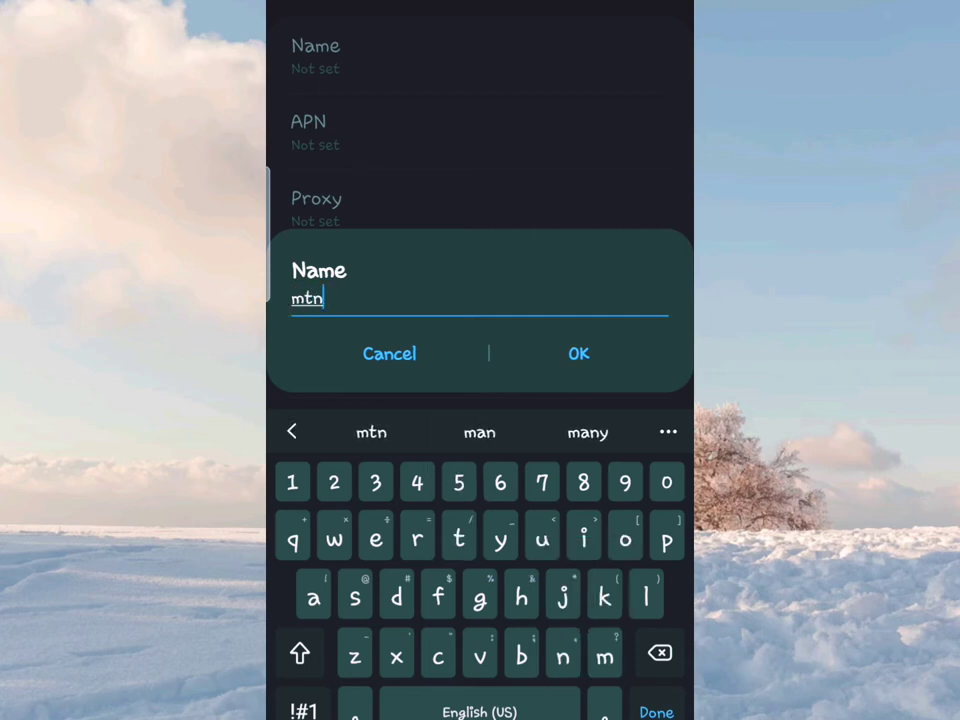
type("ghana")
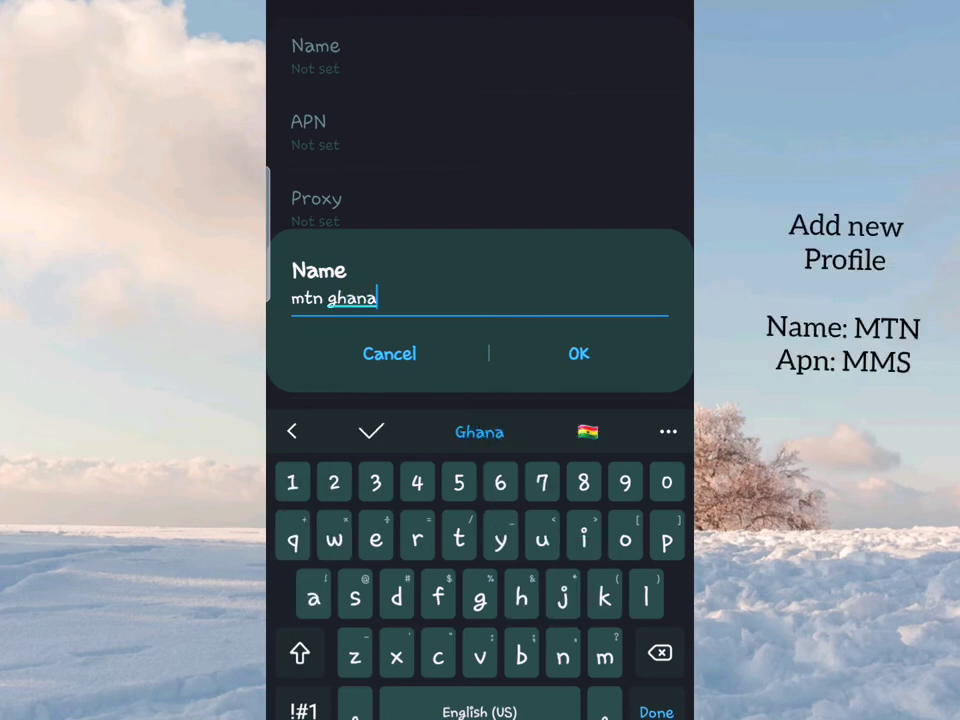
left_click(578, 354)
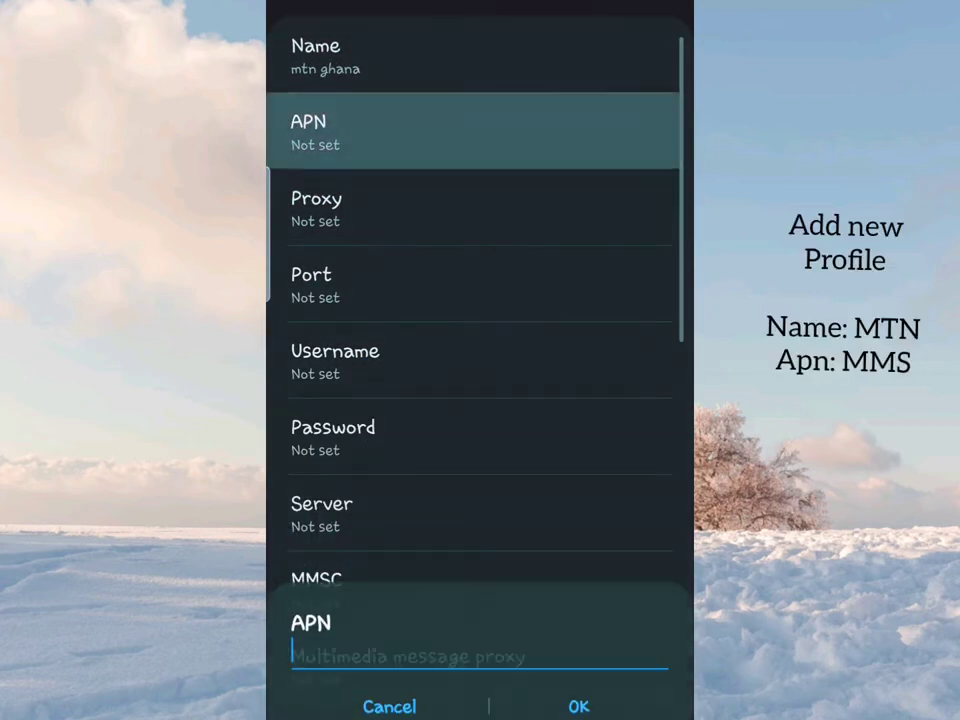
type("mms")
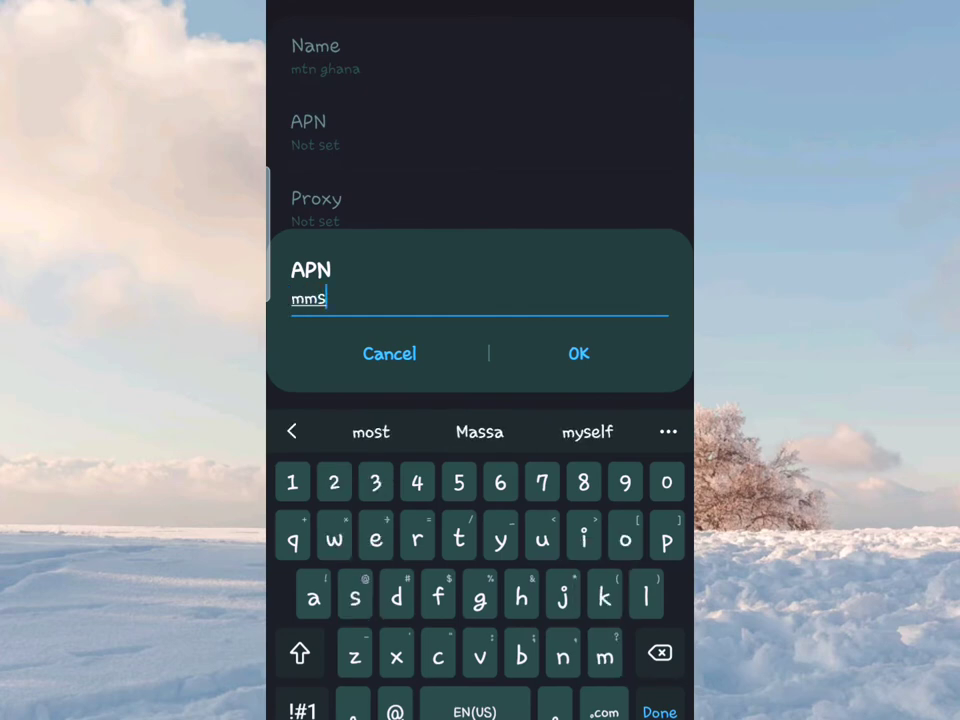
double_click(310, 298)
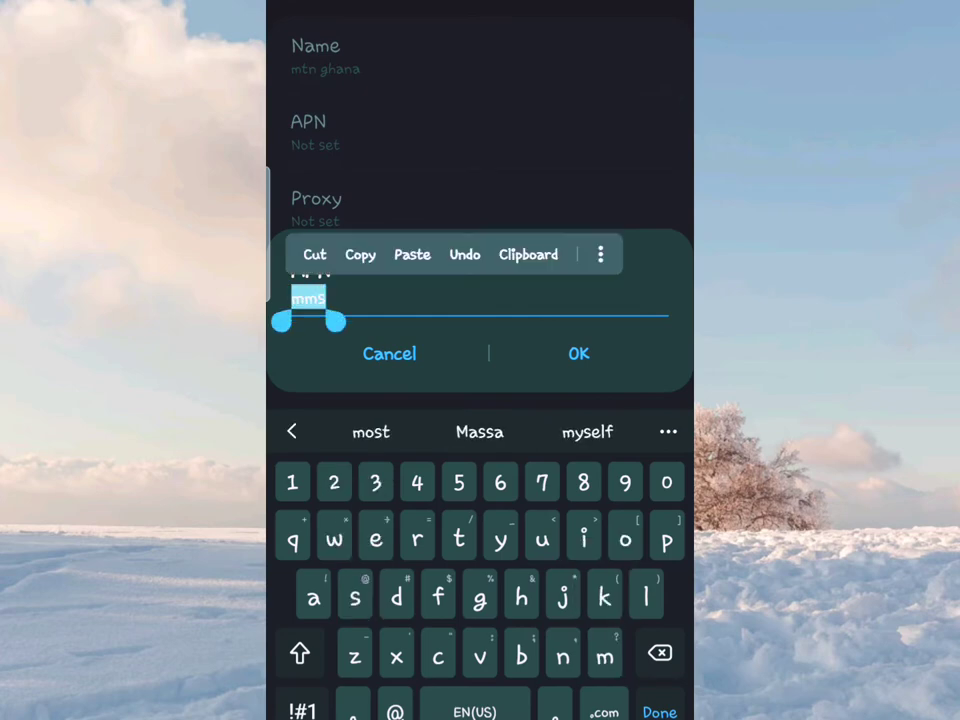
left_click(578, 354)
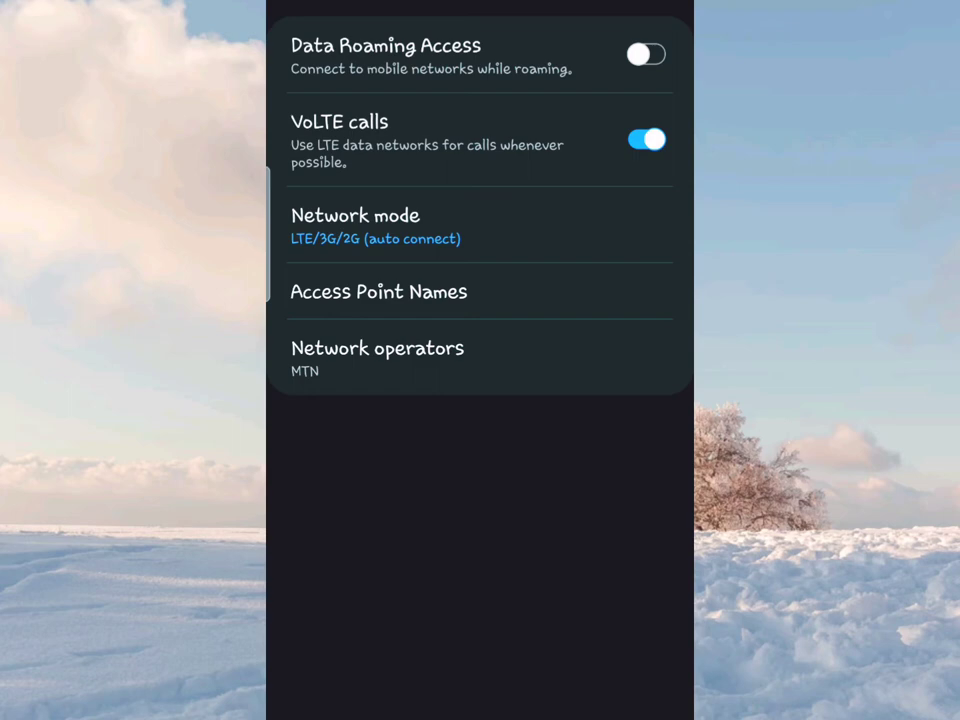
Check the mtn ghana profile in the access point list, leave mtn active, and go to the app drawer
left_click(378, 292)
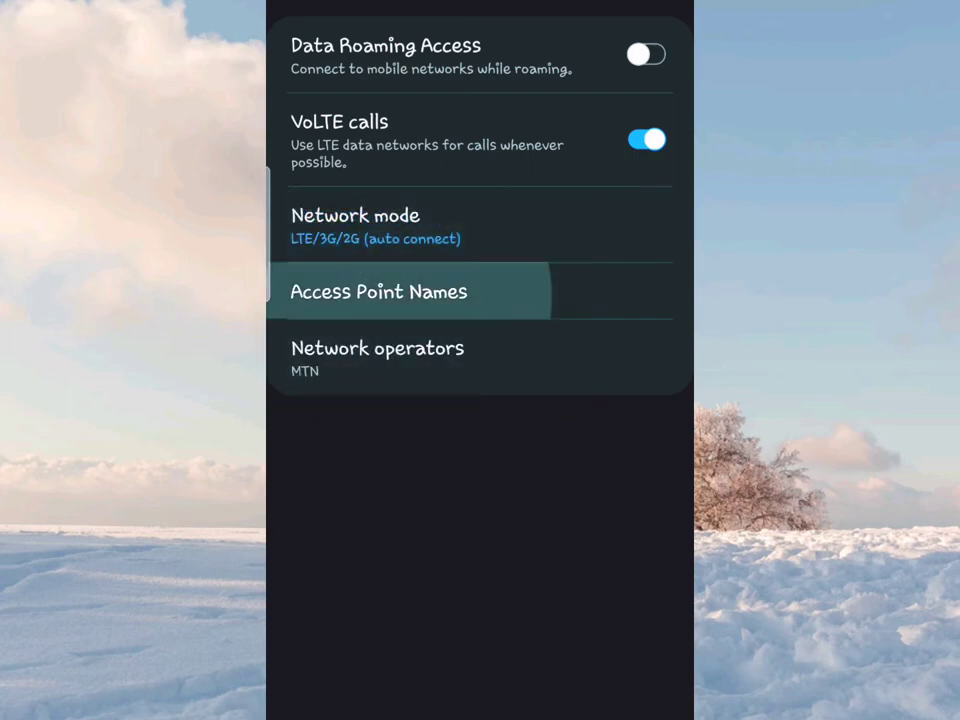
left_click(378, 292)
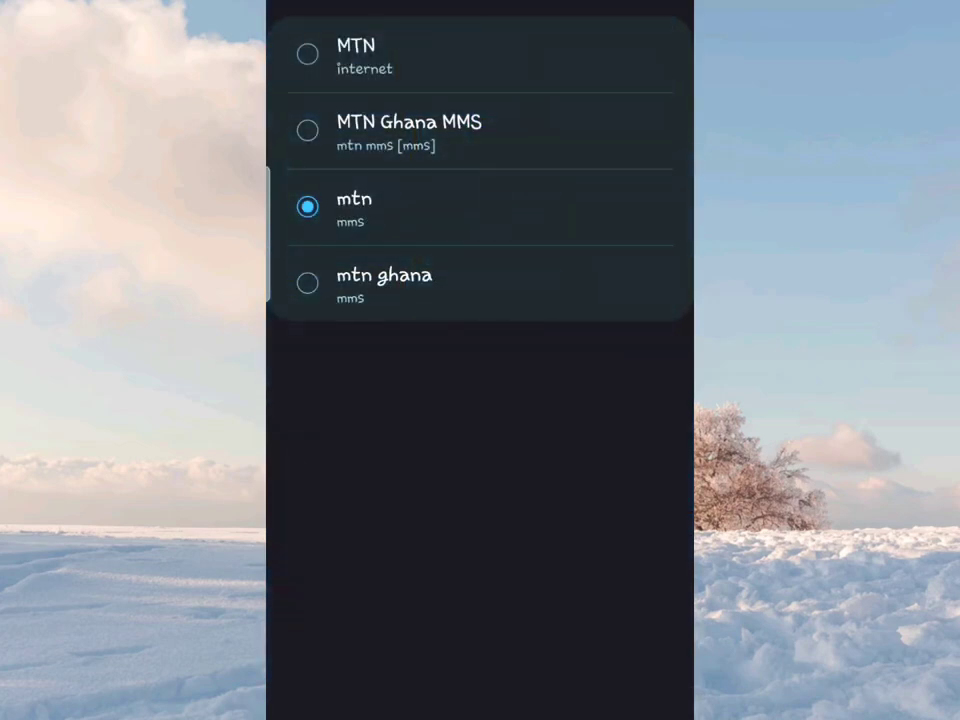
left_click(308, 284)
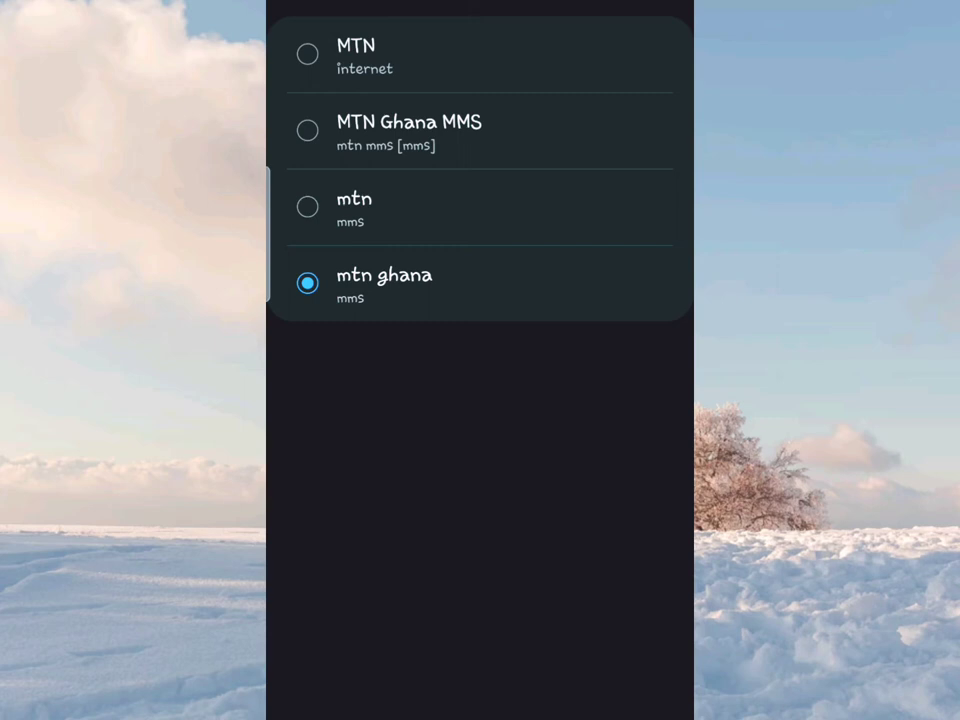
left_click(308, 206)
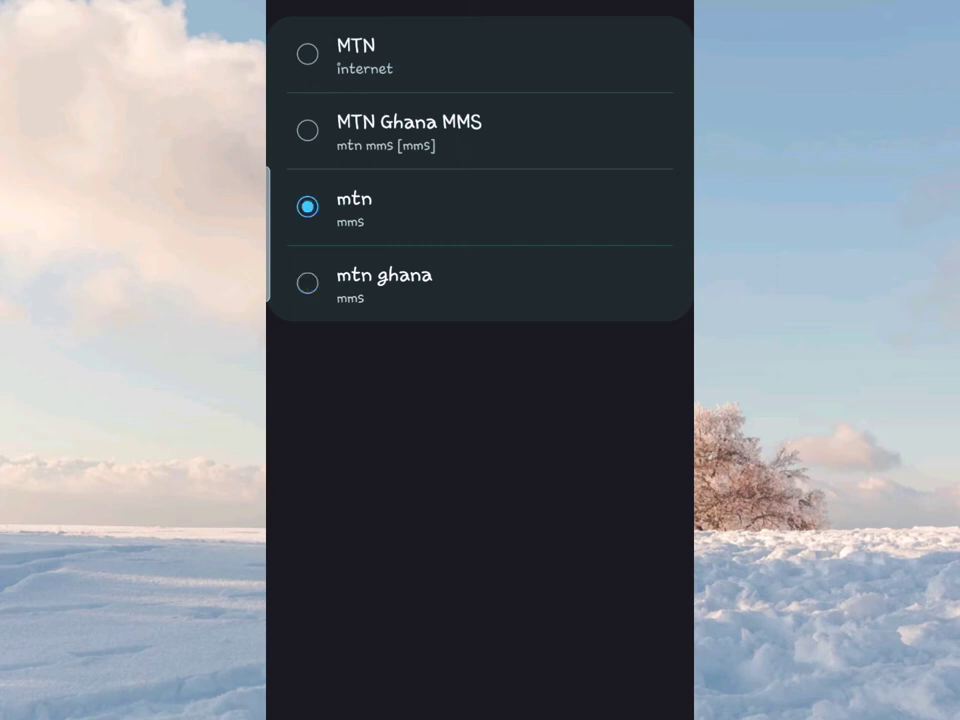
left_click(308, 54)
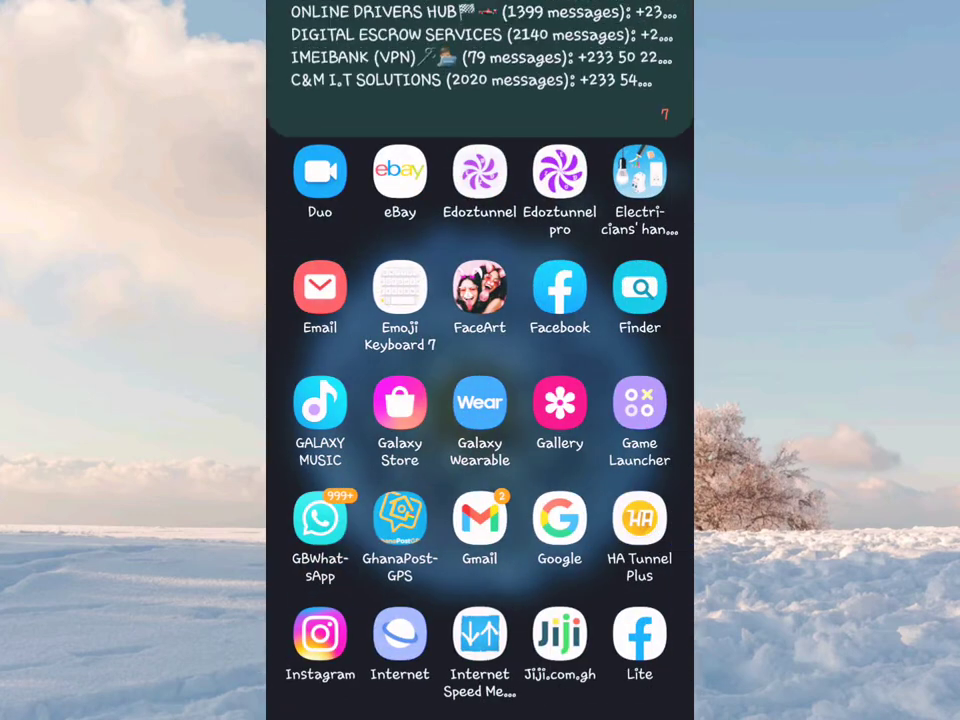
Launch HA Tunnel Plus and choose the USA 1 Gaming/VOIP/ALL server
scroll("down", 3)
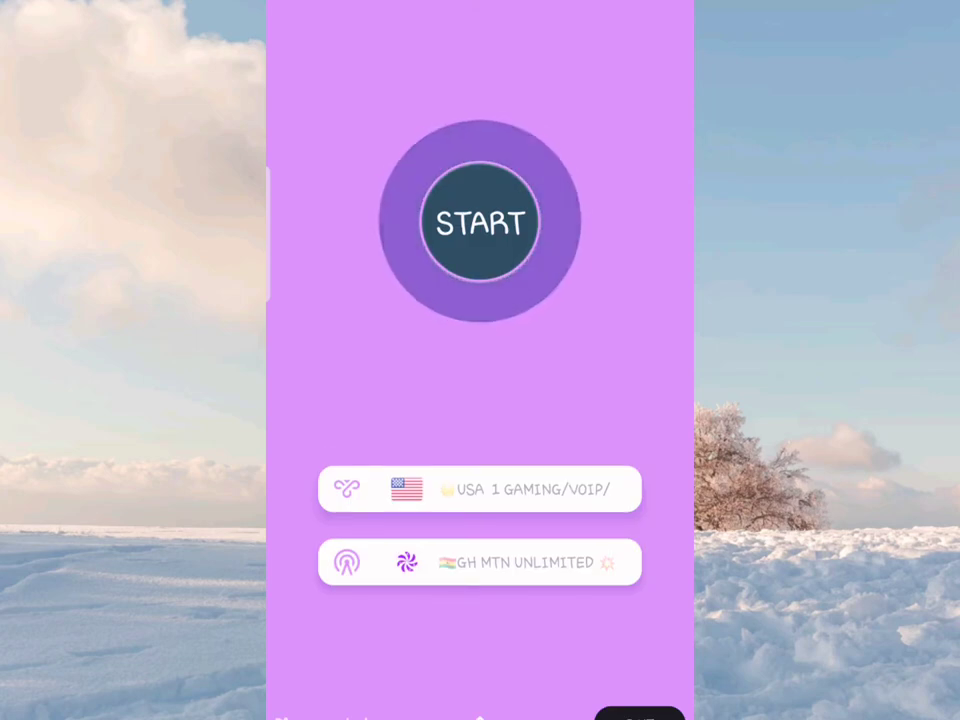
left_click(480, 222)
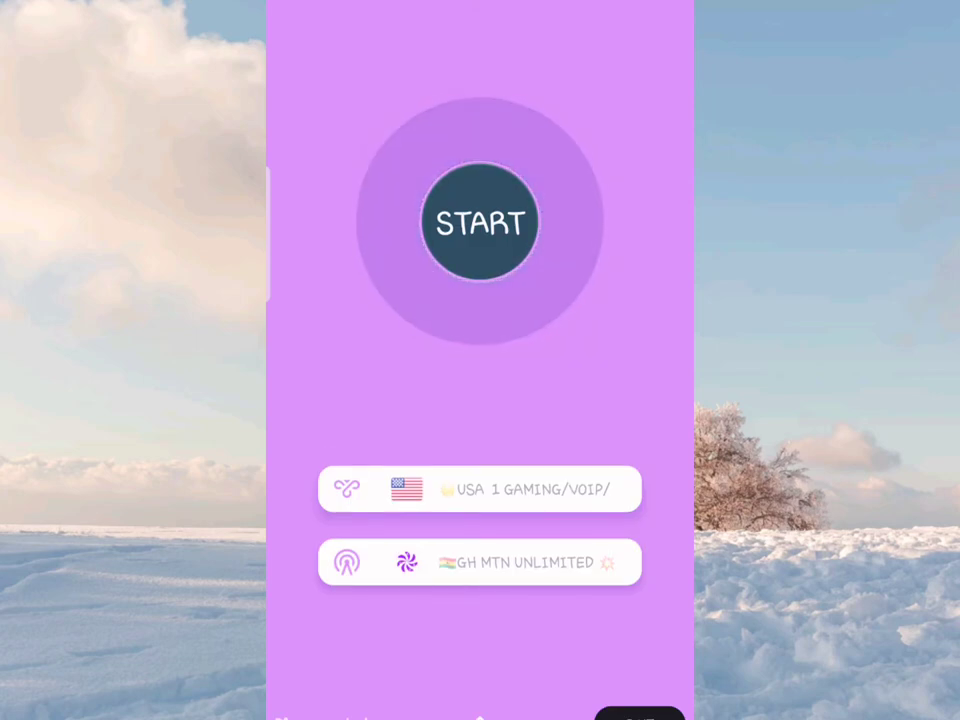
left_click(480, 220)
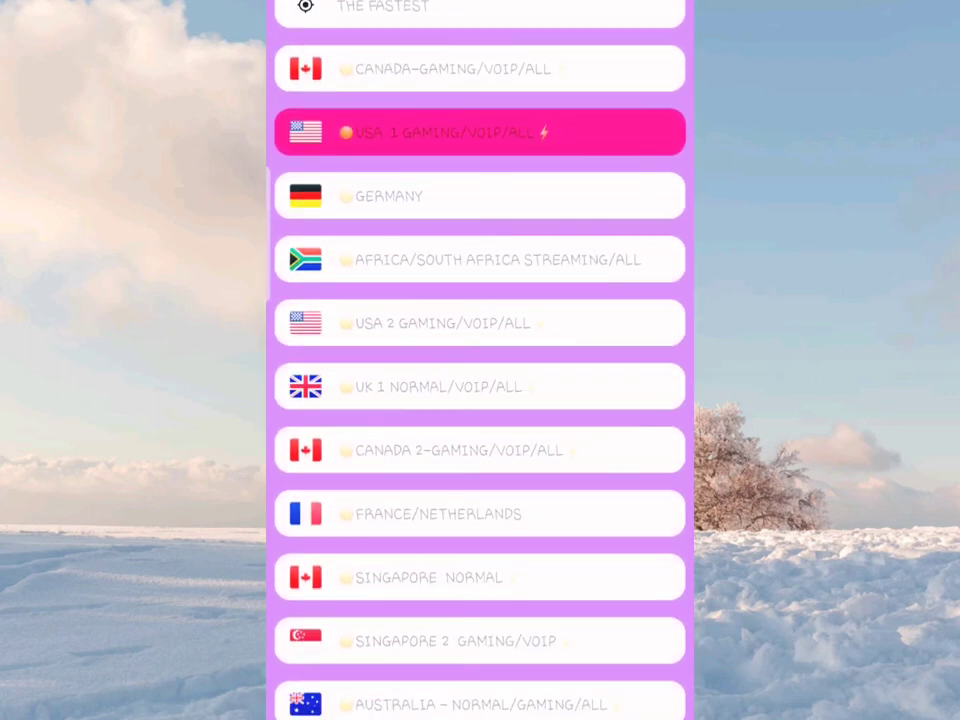
left_click(480, 132)
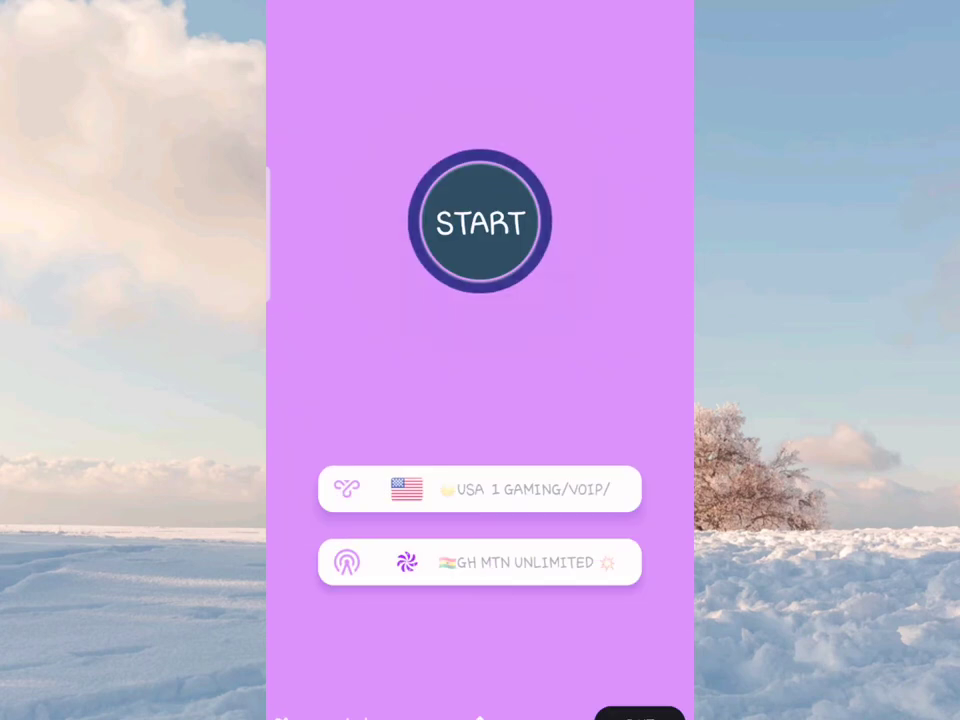
Attempt to start the tunnel connection with the GH MTN Unlimited setup
left_click(480, 220)
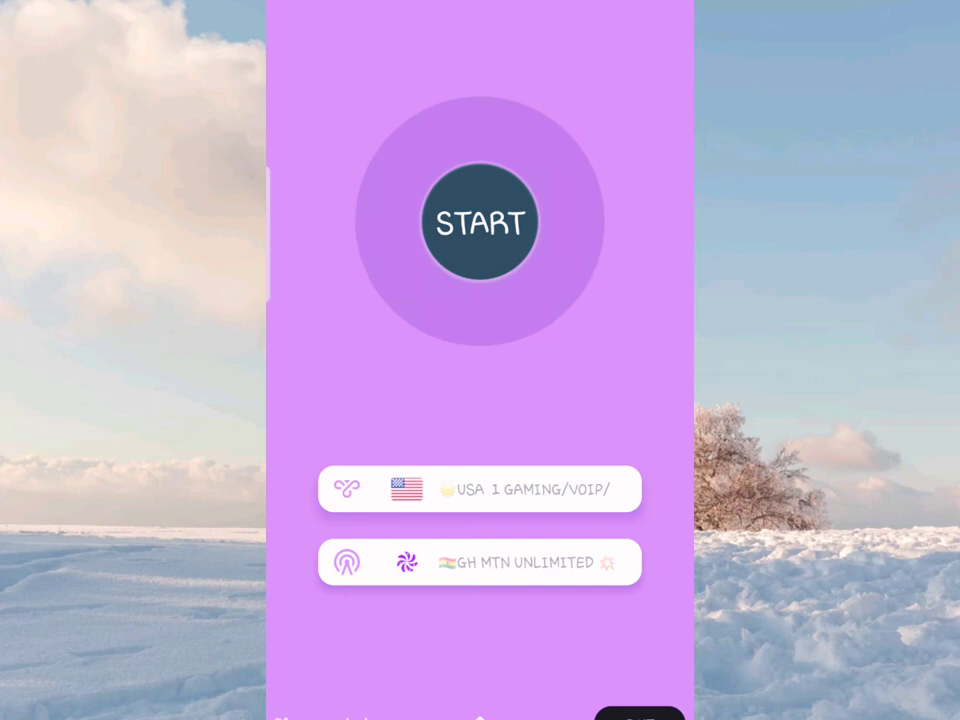
left_click(480, 222)
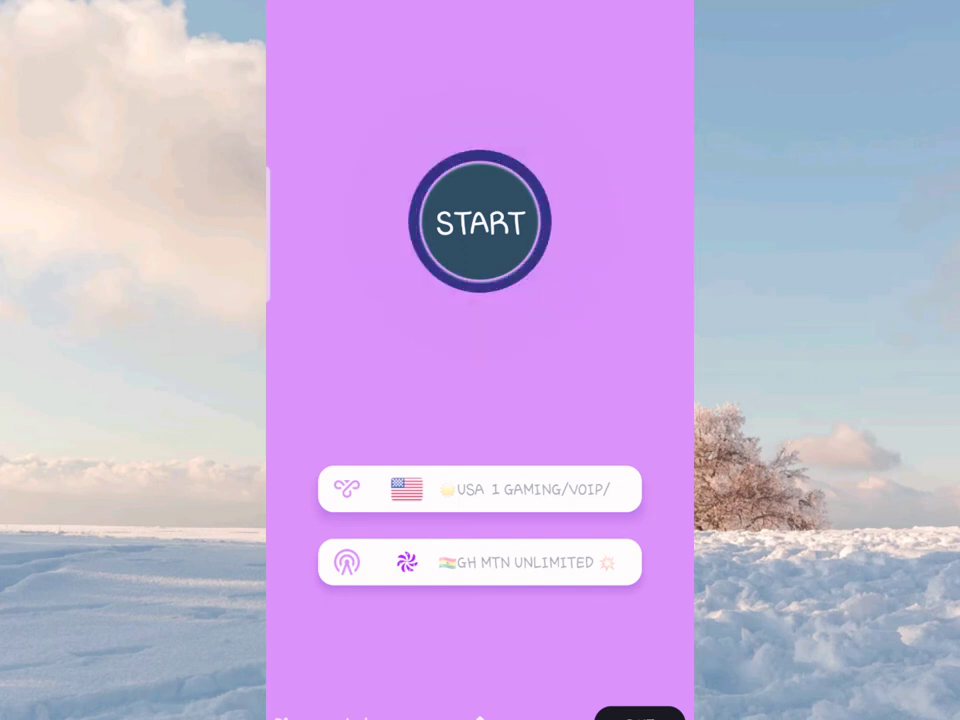
left_click(480, 220)
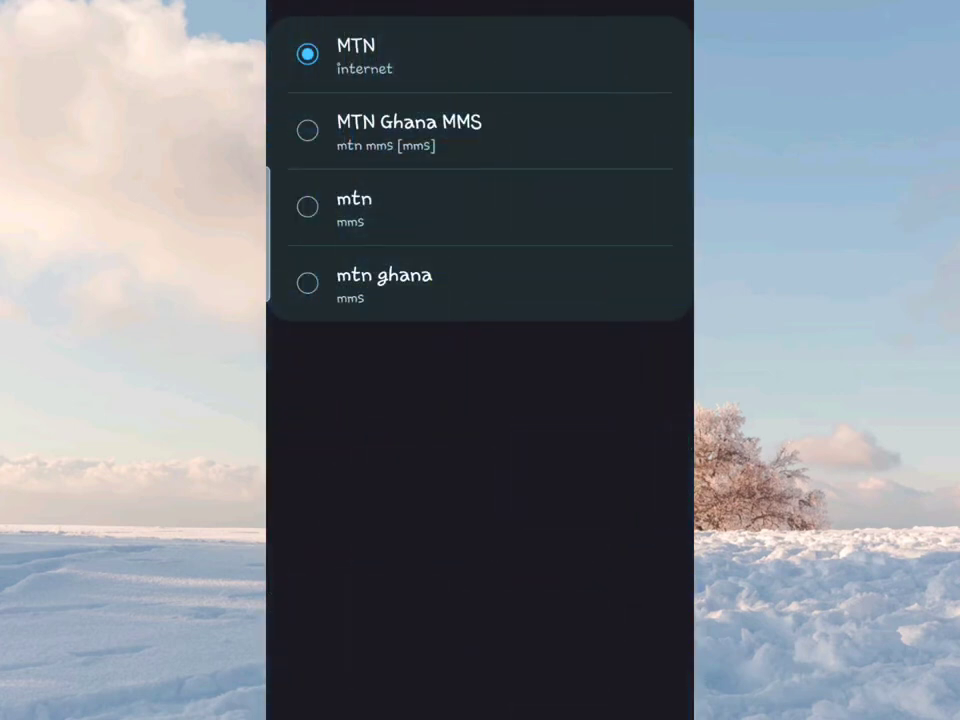
Change the active access point profile in the Access Point Names list
left_click(308, 206)
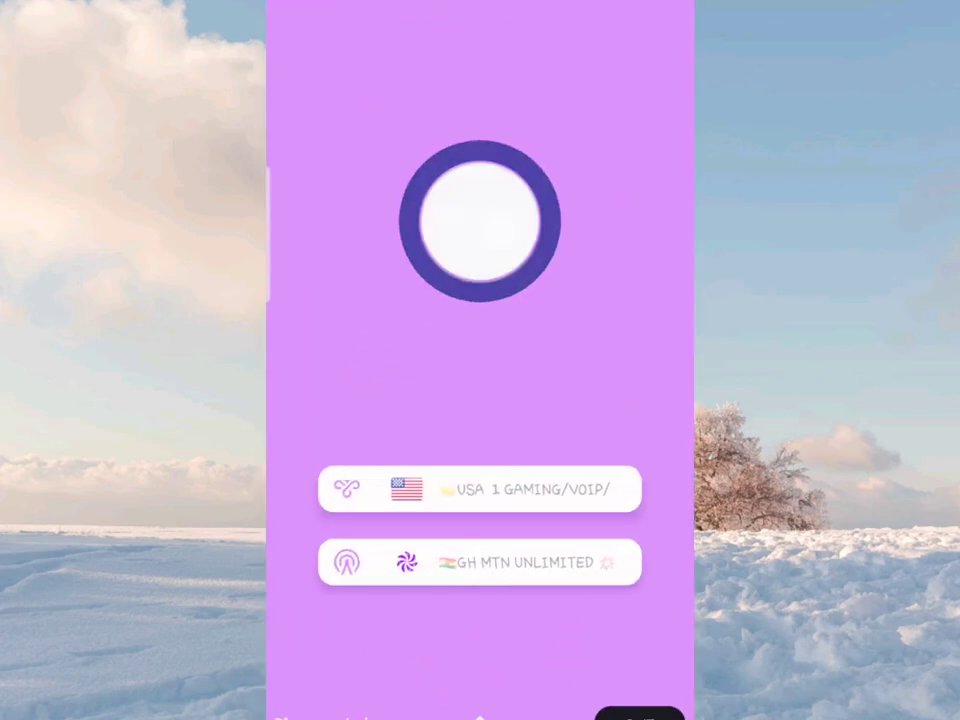
Start the tunnel through USA 1 Gaming/VOIP/ALL until the button shows STOP
left_click(480, 220)
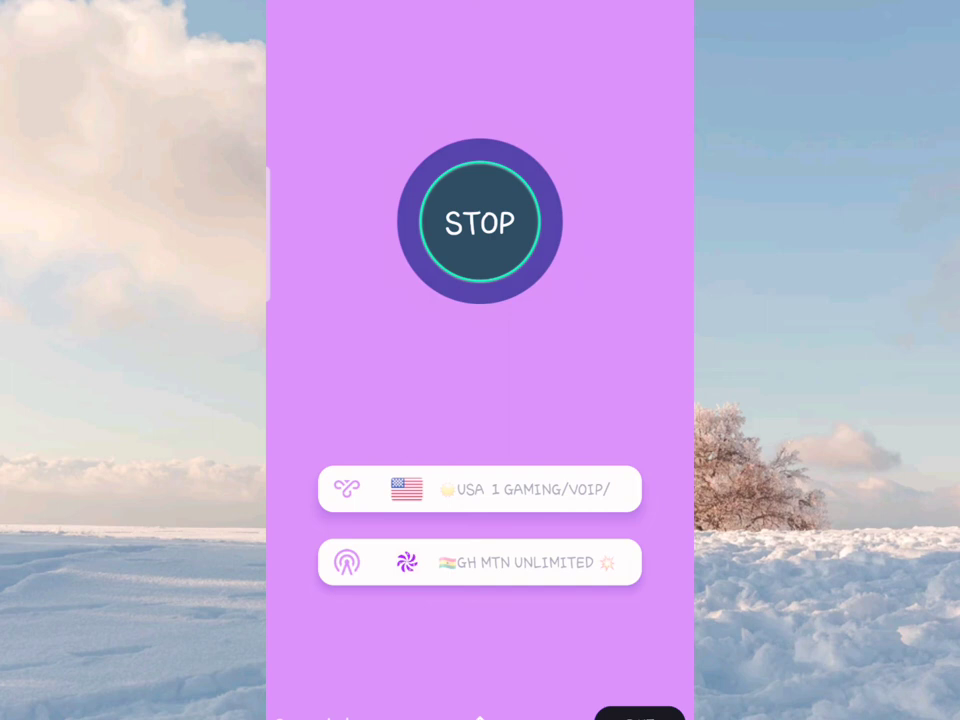
left_click(480, 220)
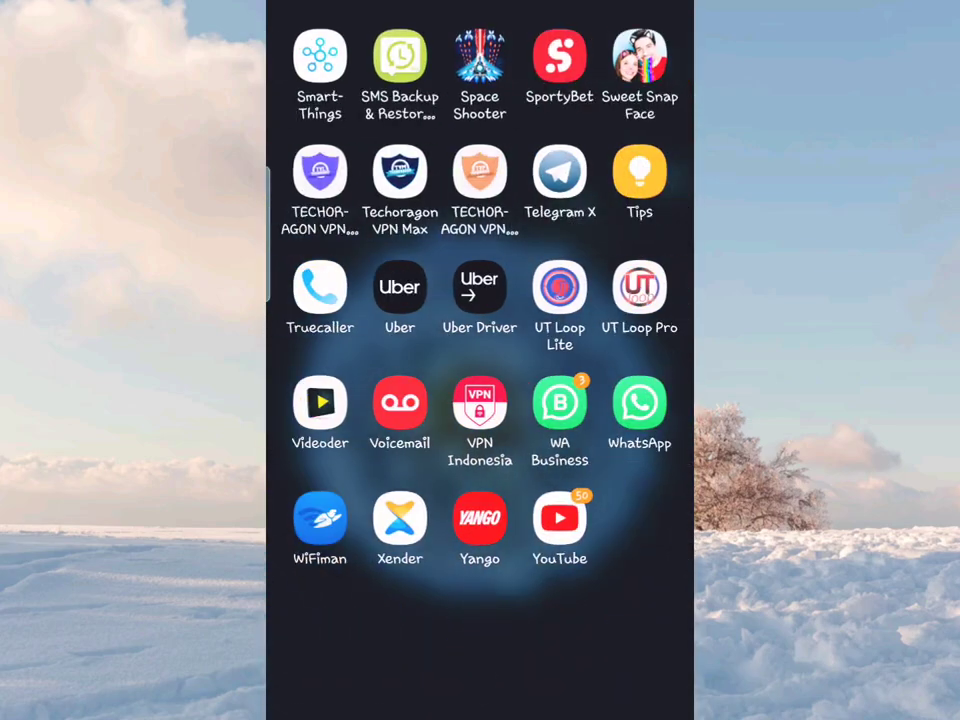
Launch WhatsApp from the app drawer with the tunnel connected
left_click(640, 404)
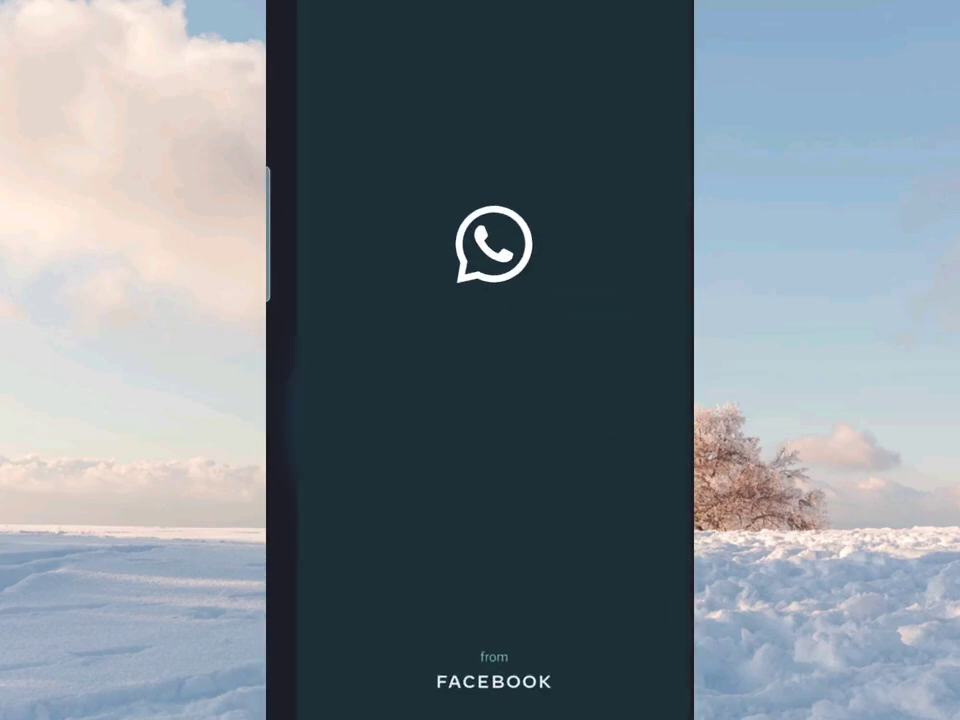